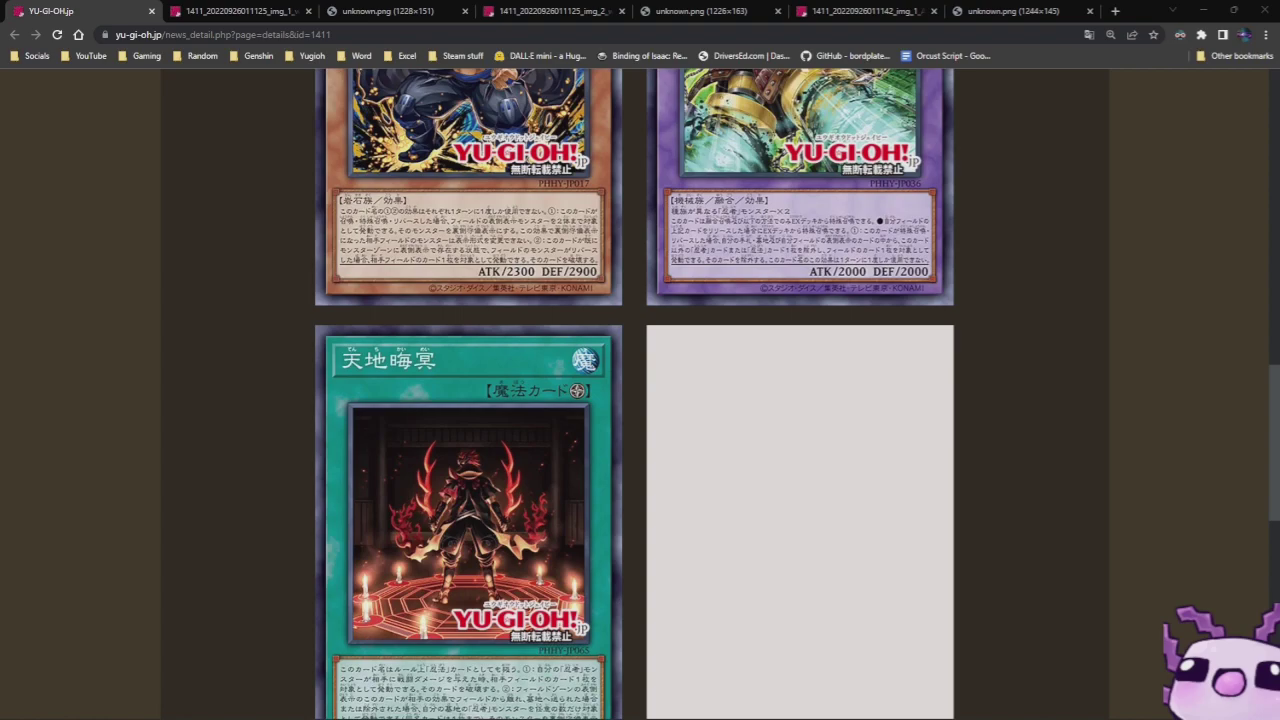
- Scroll the YU-GI-OH.jp news article up and back down over the new Ninja cards
scroll(up, 3)
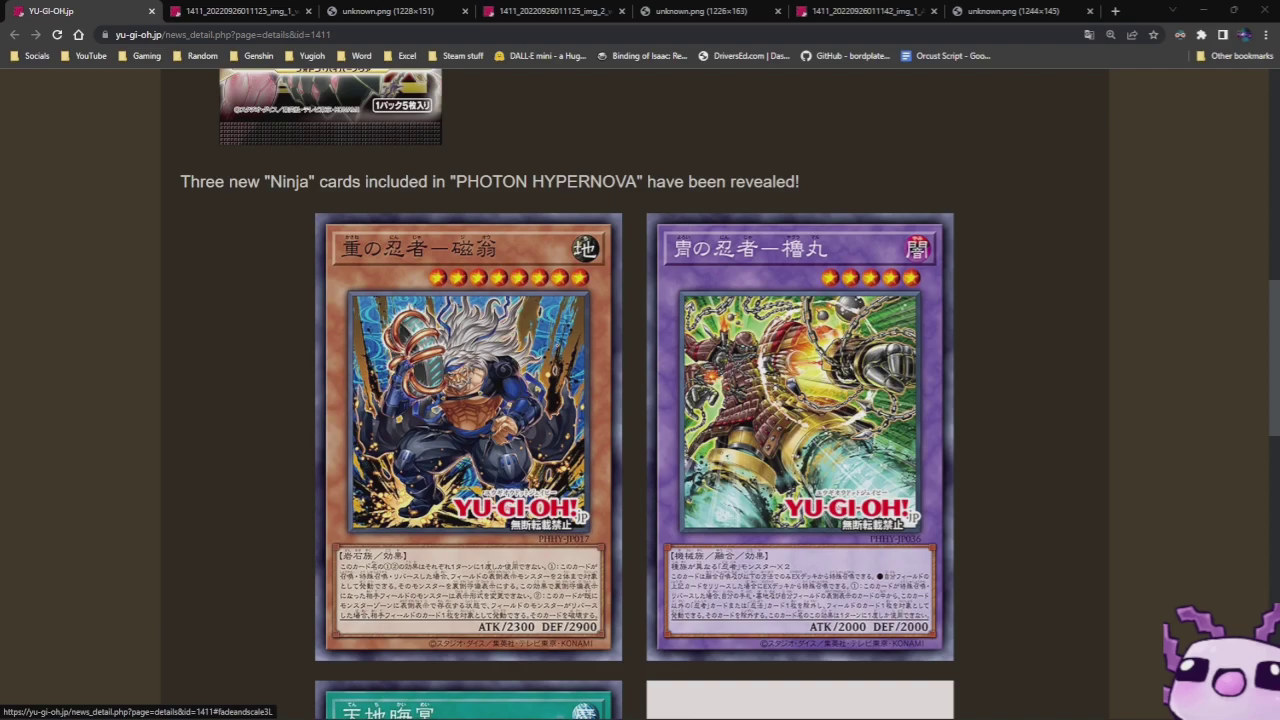
scroll(down, 3)
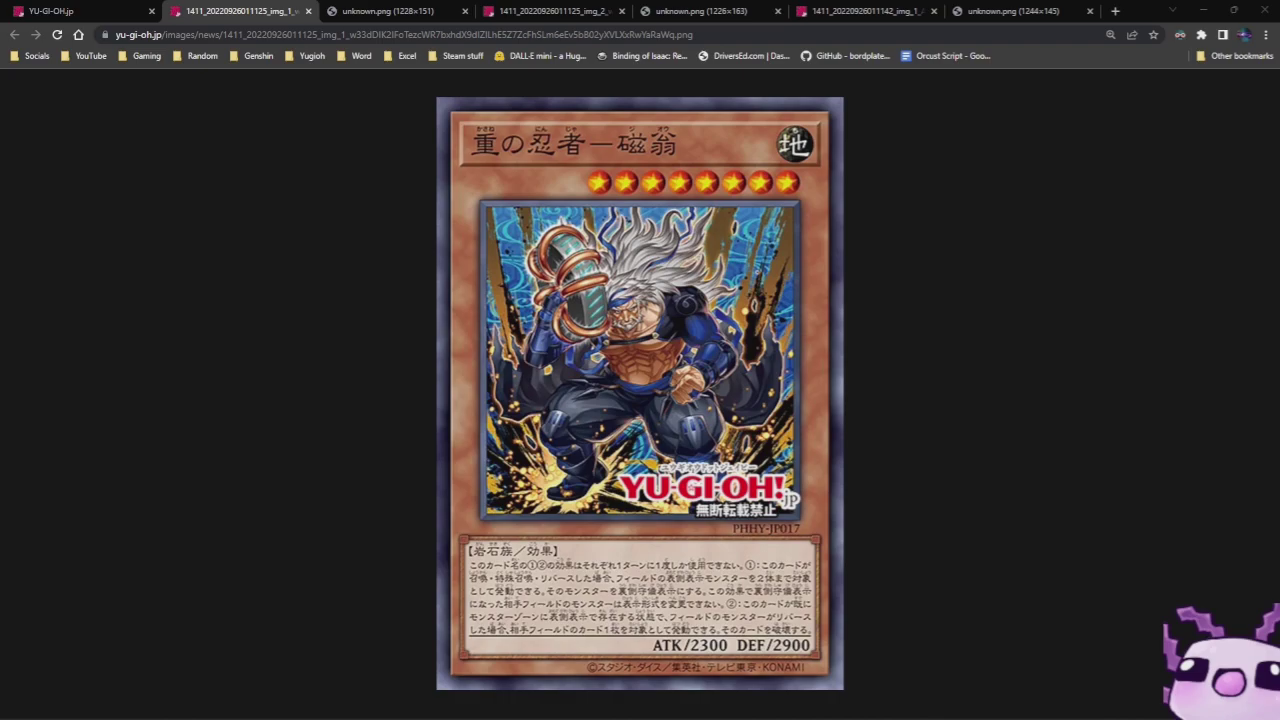
- Show the English translation image of the first, orange Earth-attribute Ninja card
click(390, 11)
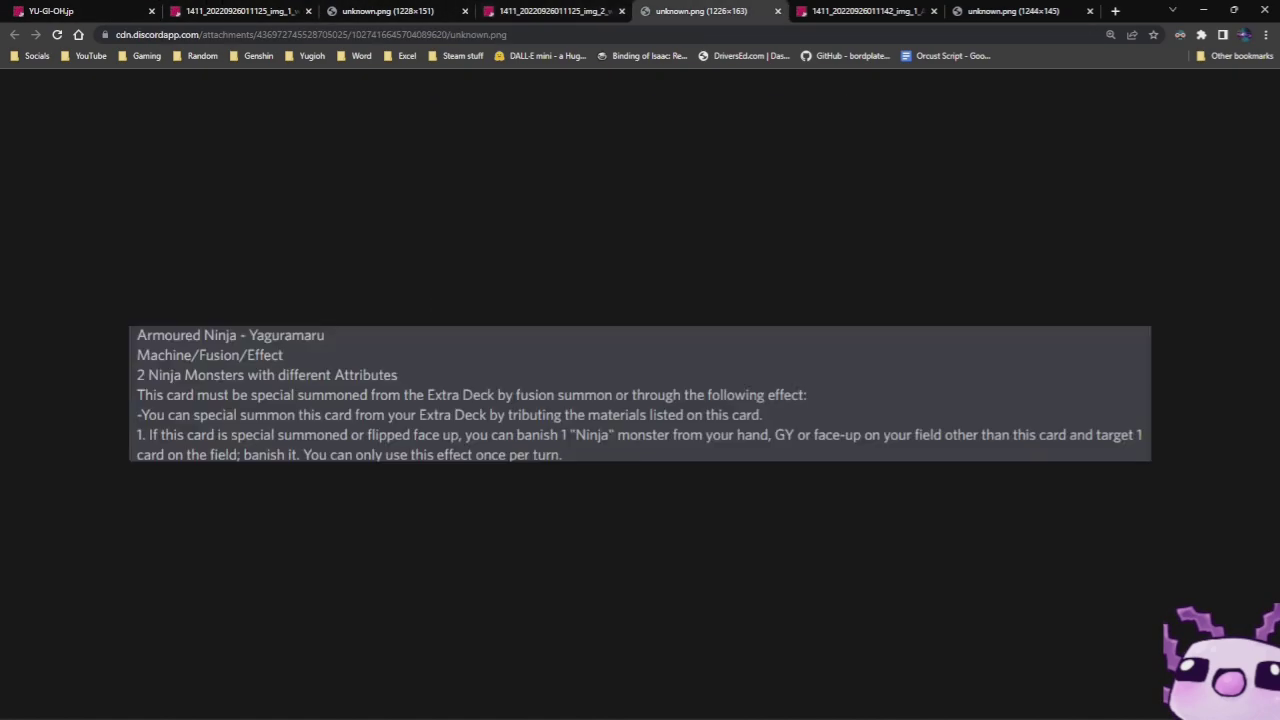
mouse_move(555, 11)
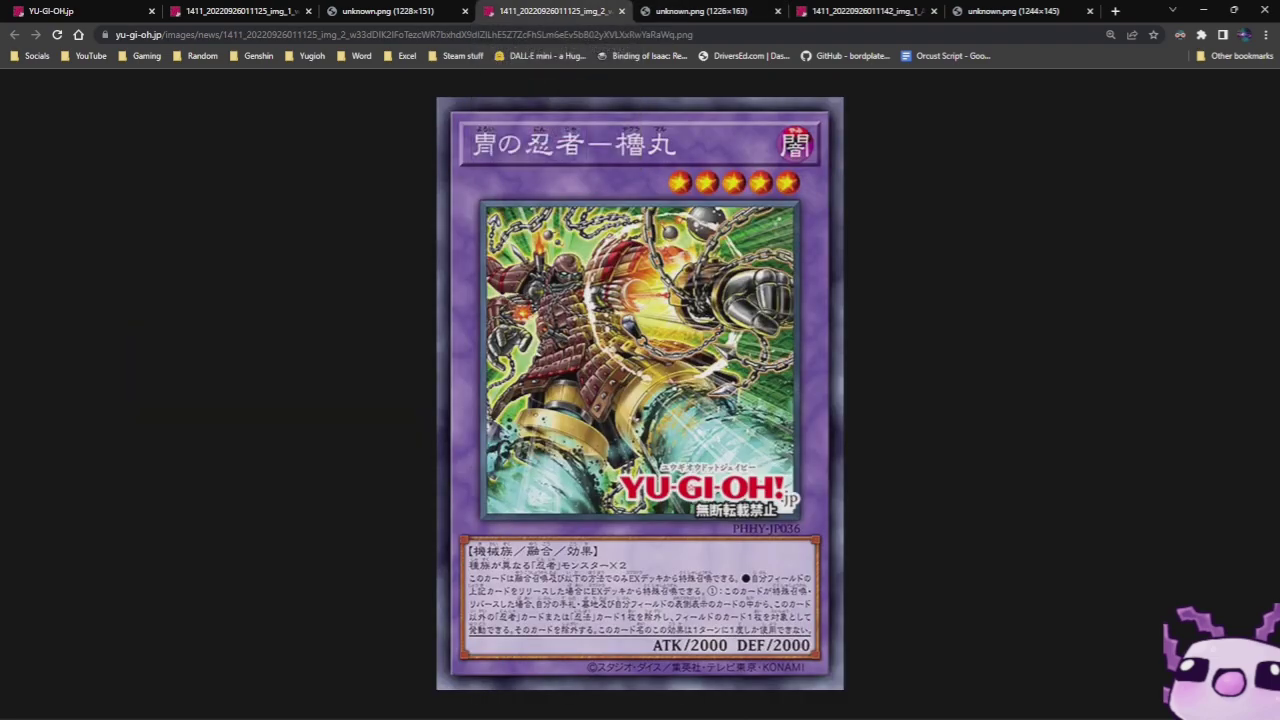
- View the Armoured Ninja – Yaguramaru translation, then the third card, Plunged into Darkness
click(700, 11)
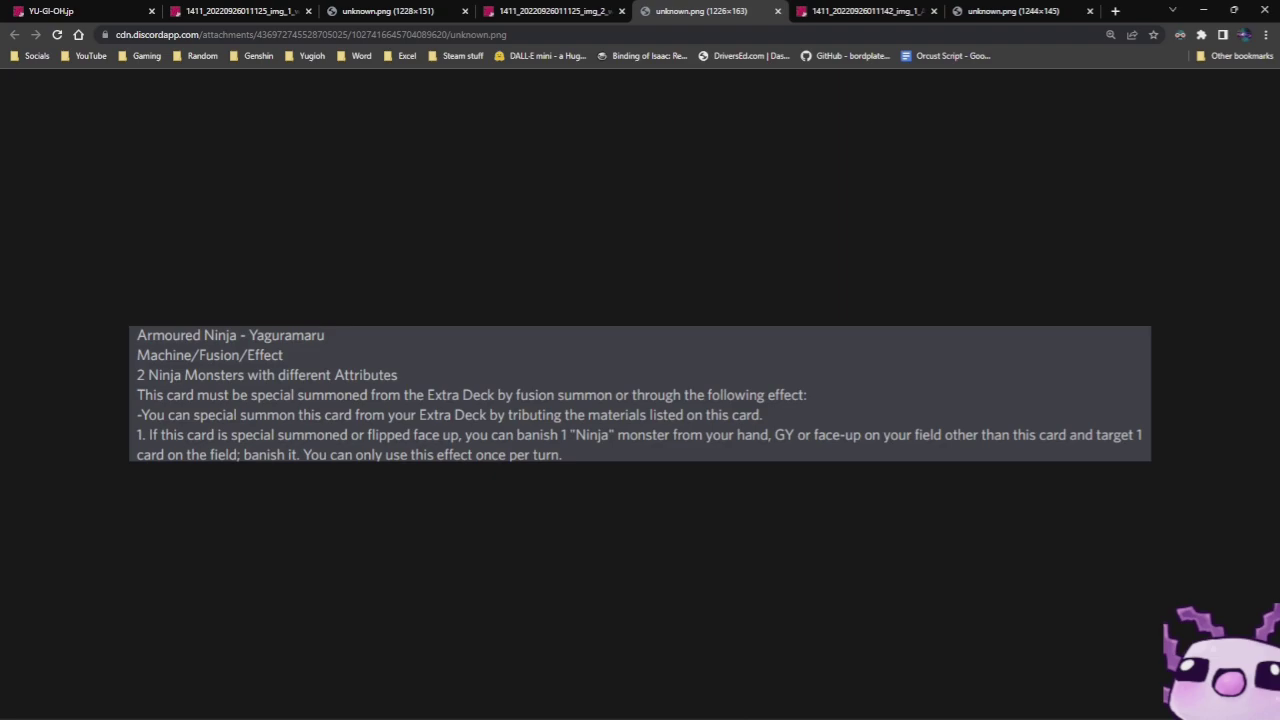
click(860, 11)
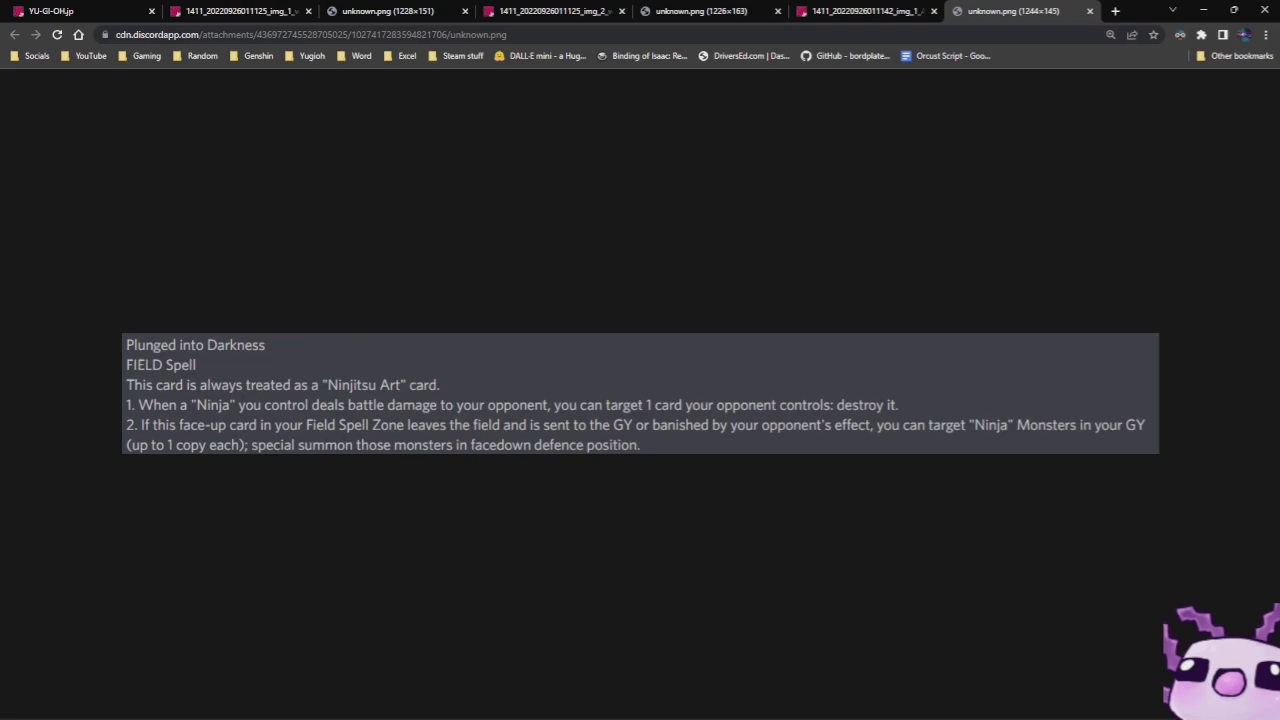
- Return to the YU-GI-OH.jp article showing the two Ninja monsters and green spell card
click(50, 11)
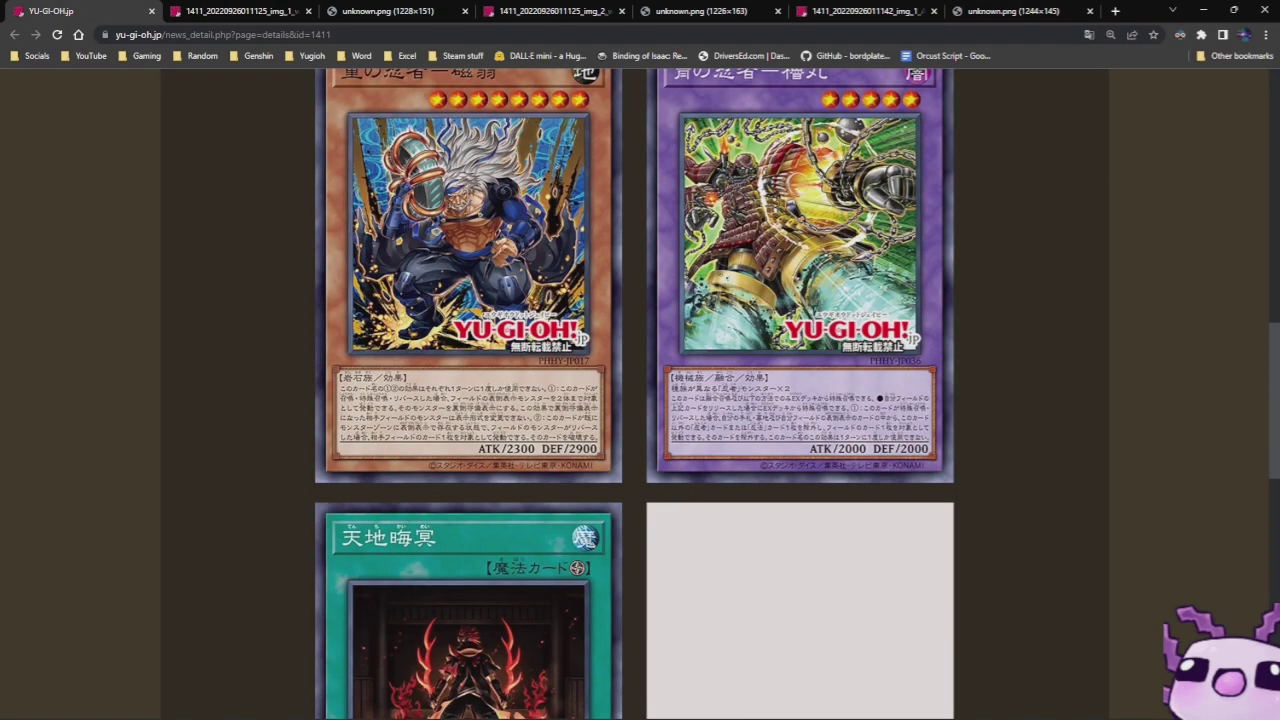
scroll(up, 3)
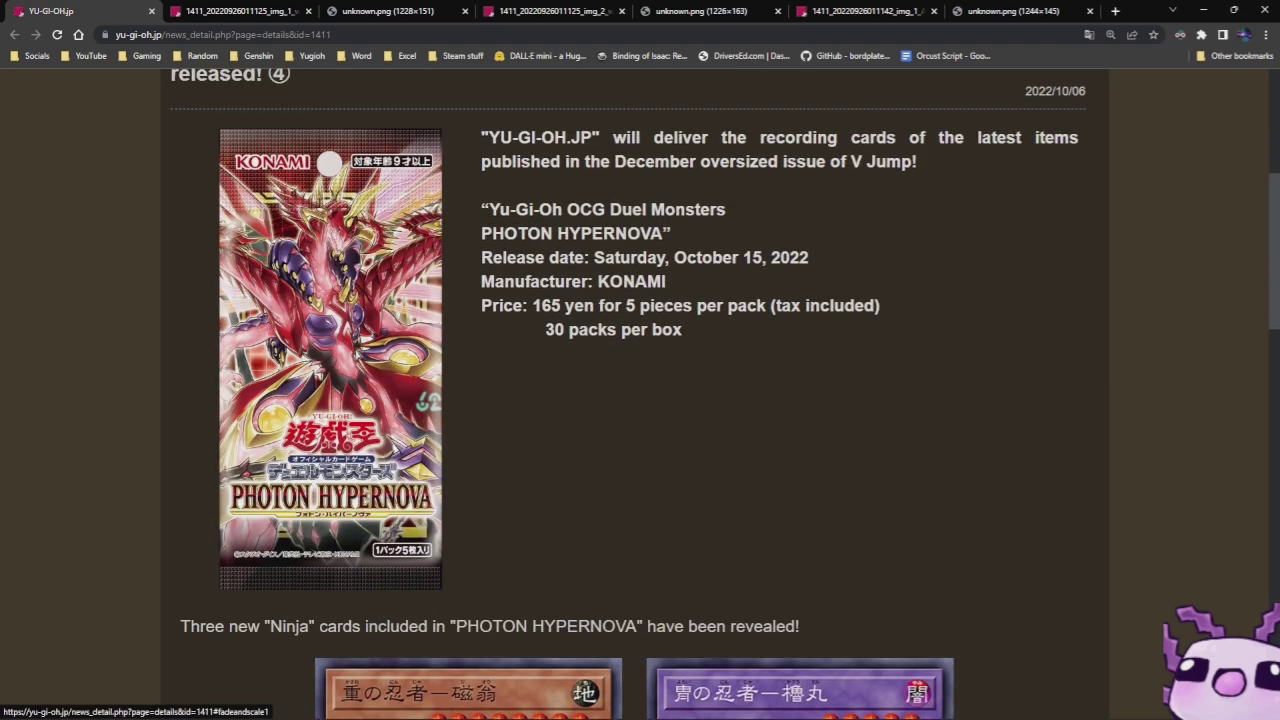
scroll(down, 3)
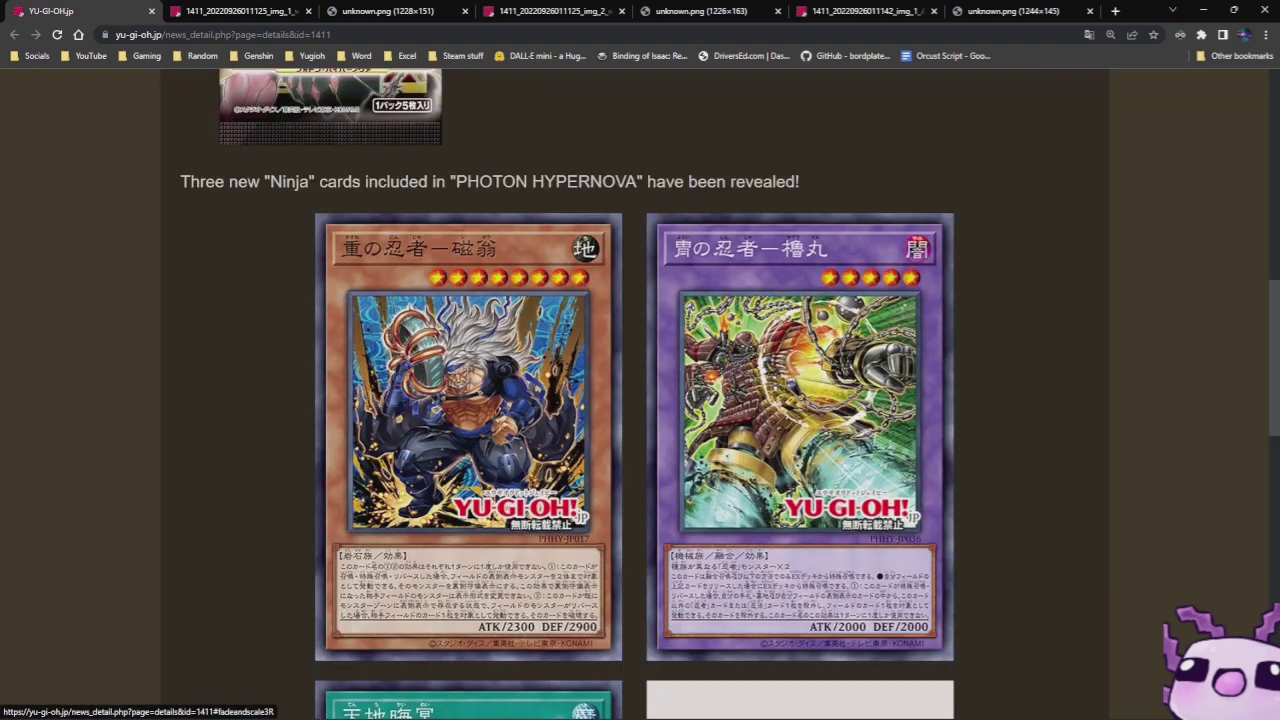
scroll(down, 3)
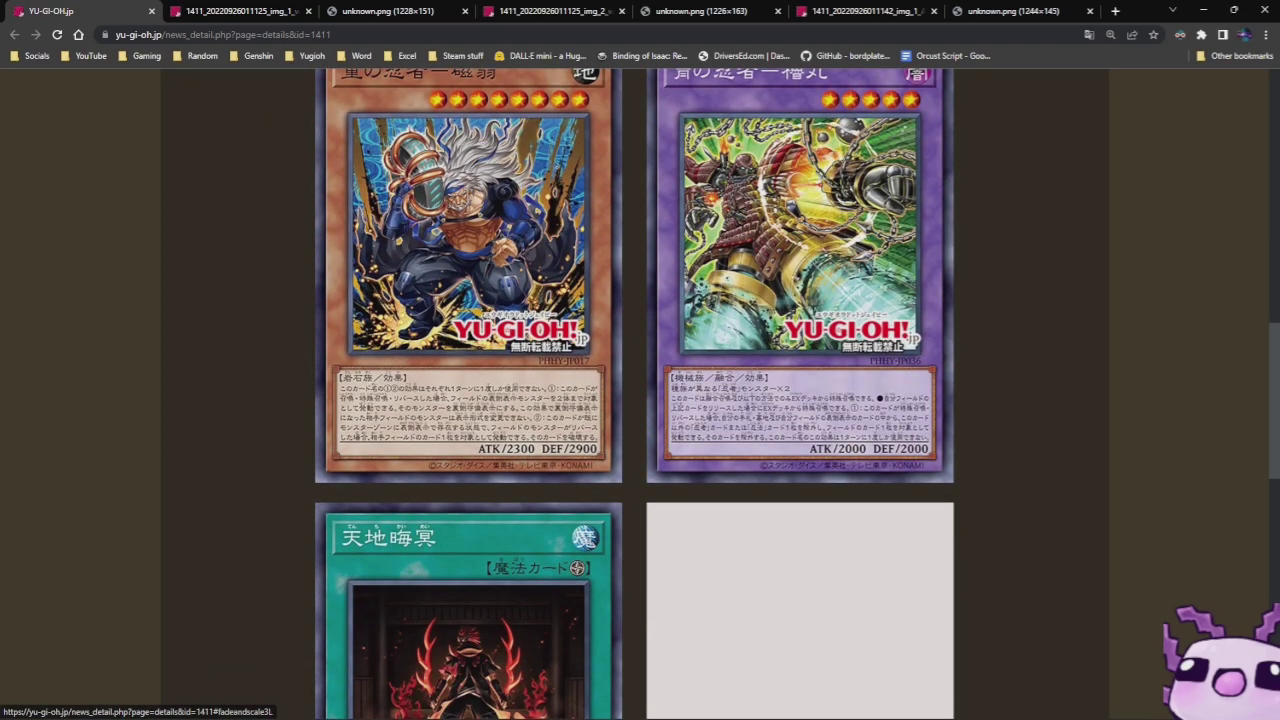